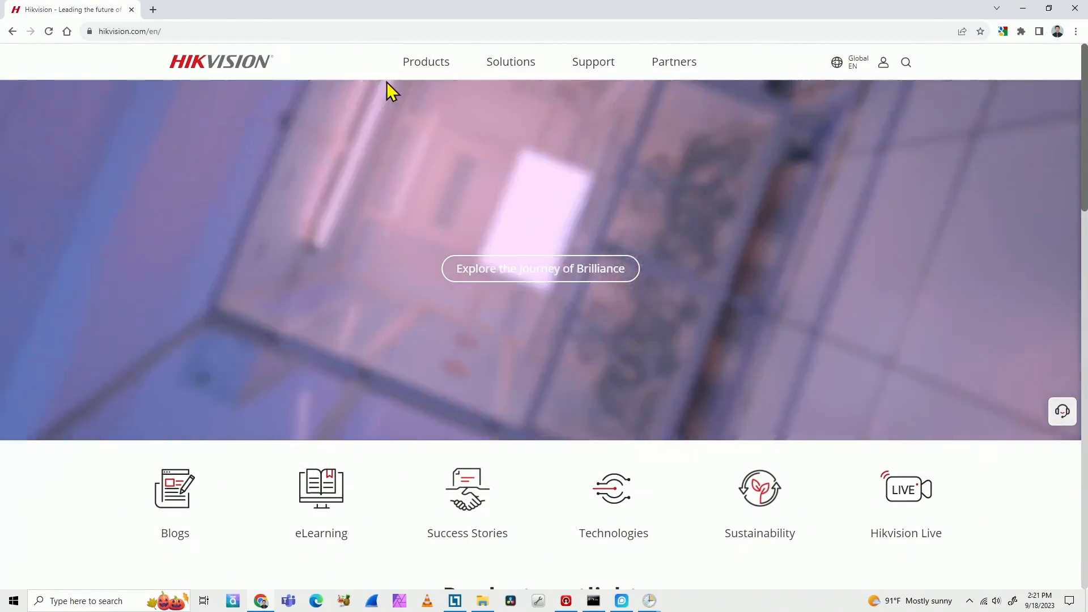
Search the Support > Software downloads page for 'ivms' to find iVMS-4200 V3.10.0.6.
left_click(593, 61)
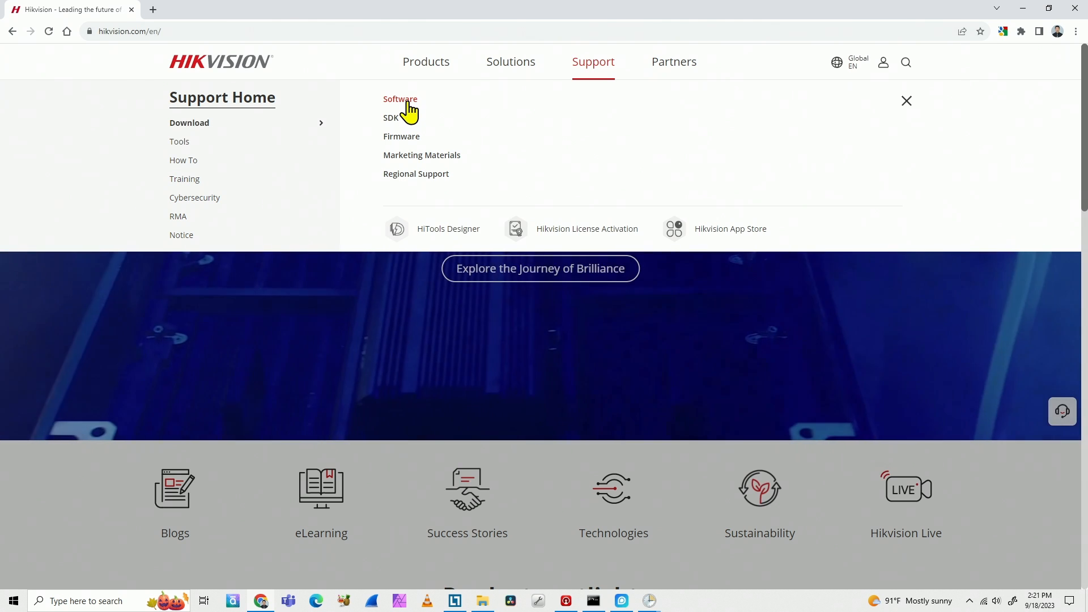
left_click(400, 99)
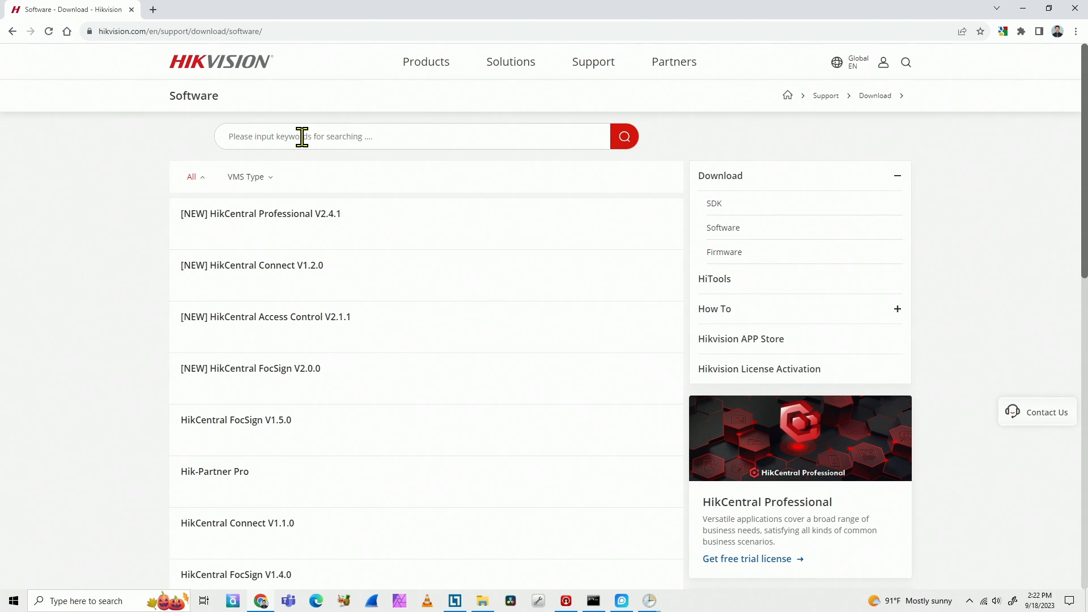
type("ivms")
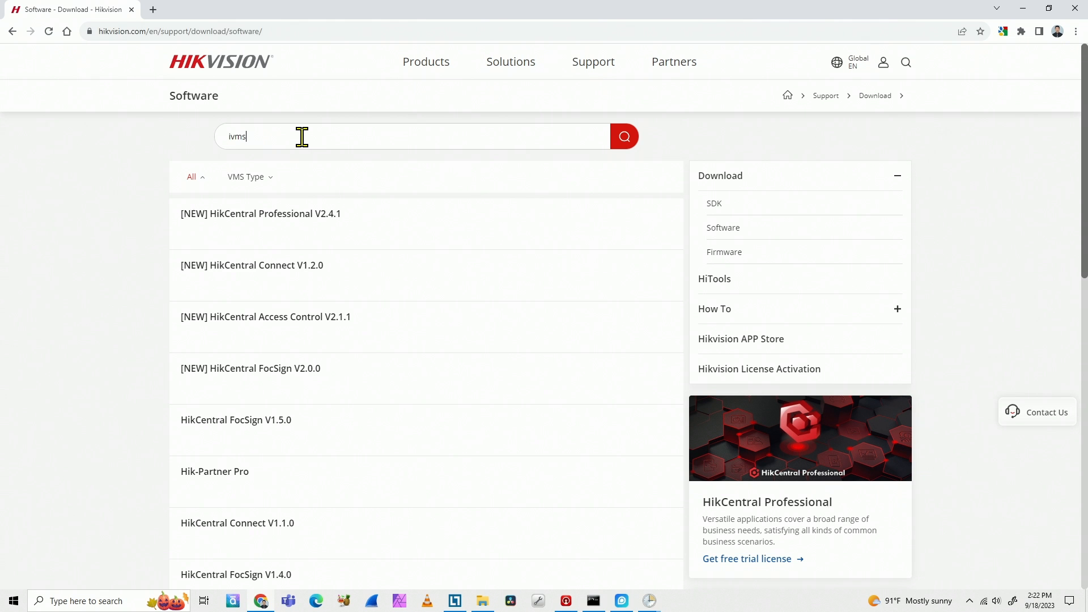
left_click(622, 136)
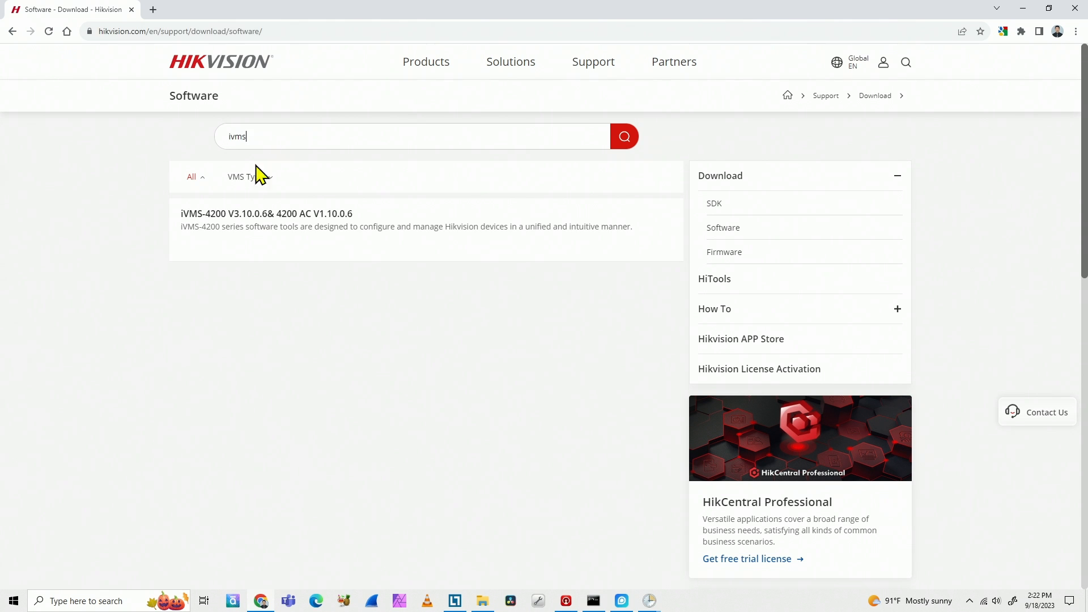
Go to the iVMS-4200 product page and reach its Software download section.
left_click(265, 213)
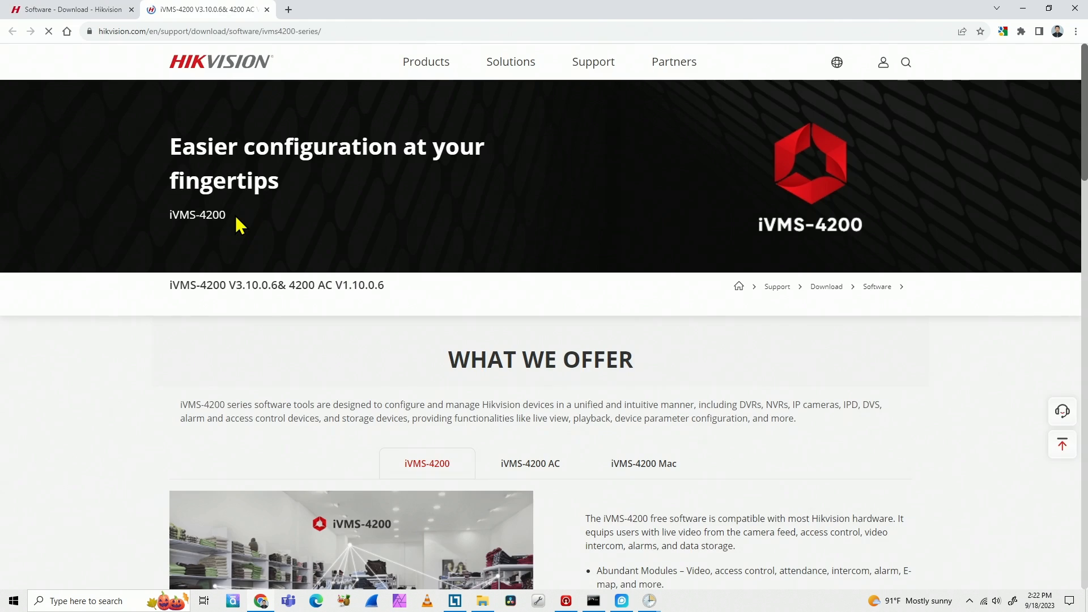
scroll("down", 3)
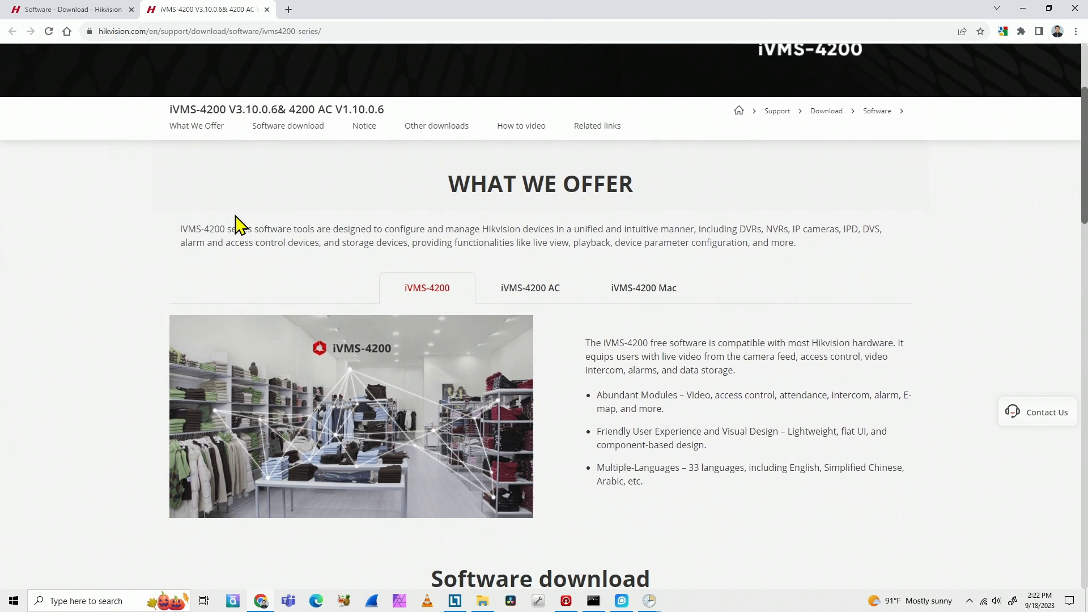
scroll("down", 3)
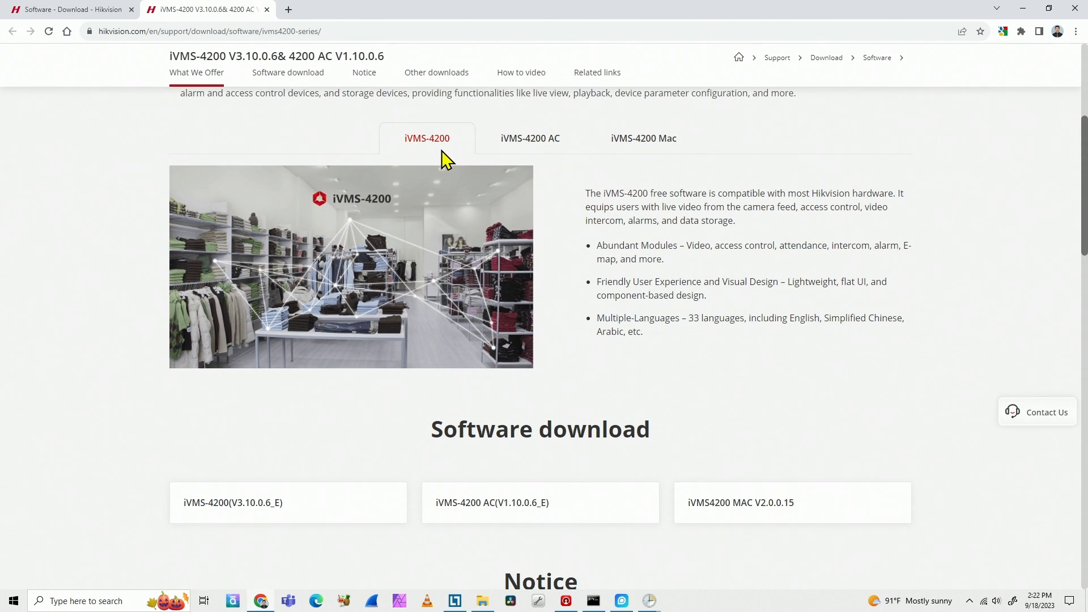
mouse_move(626, 153)
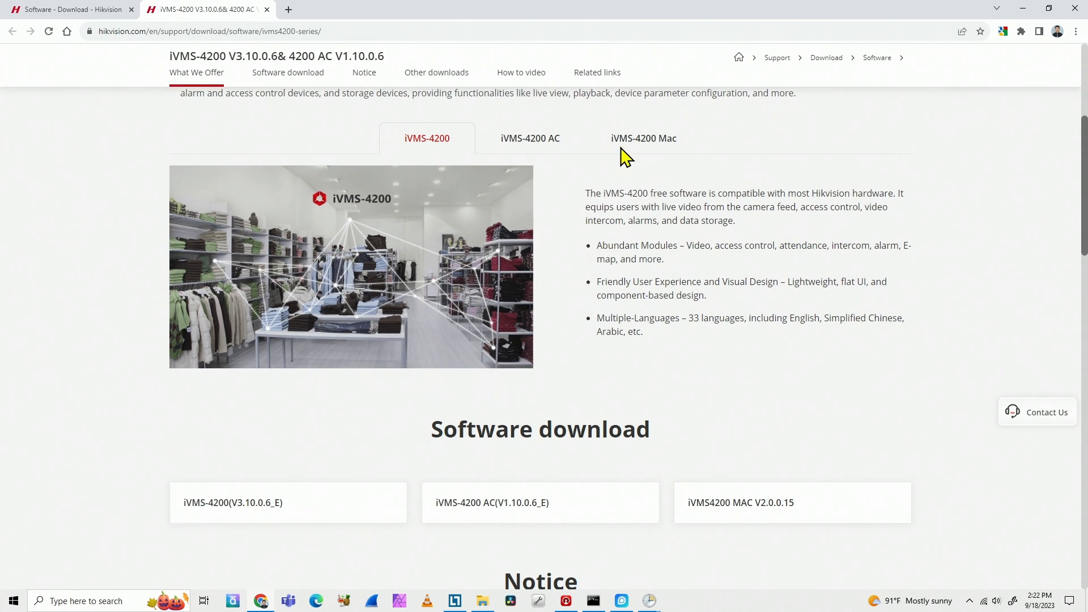
scroll("down", 3)
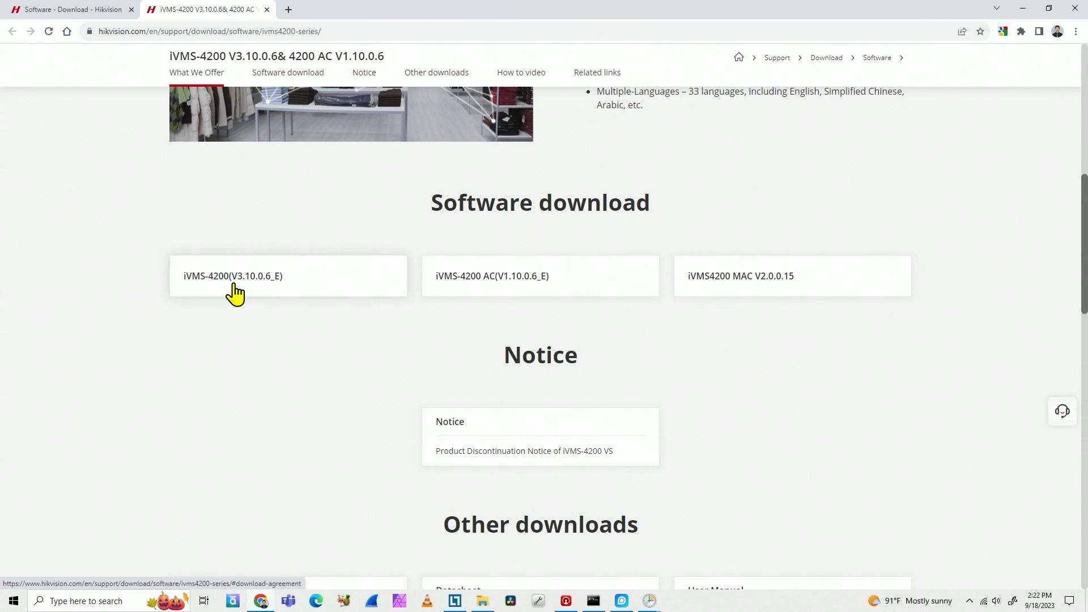
Download iVMS-4200(V3.10.0.6_E), agreeing to the materials license, and launch the installer.
left_click(233, 276)
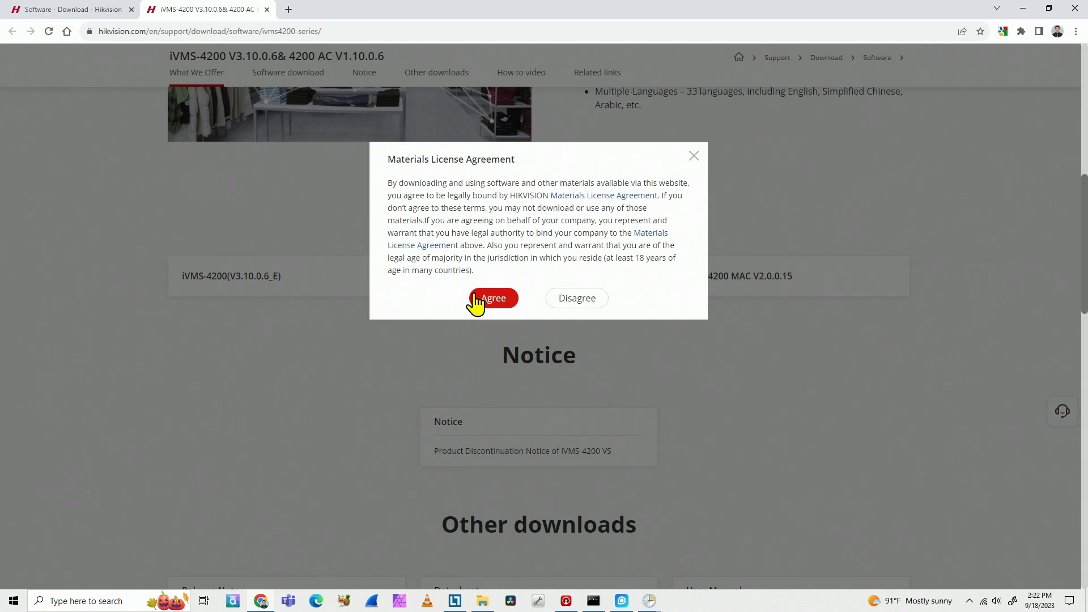
left_click(493, 298)
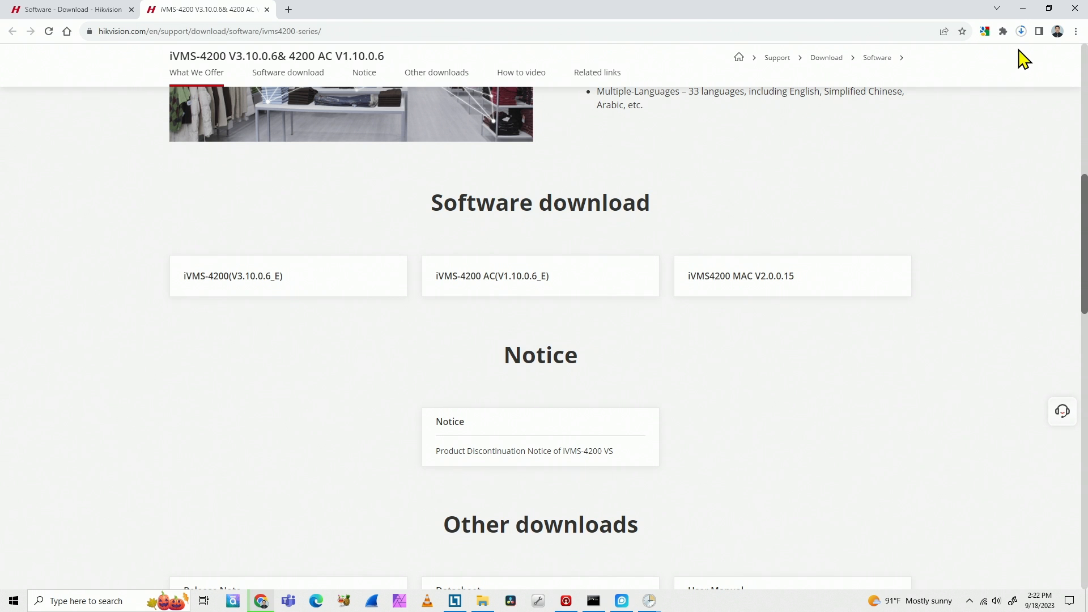
left_click(1021, 32)
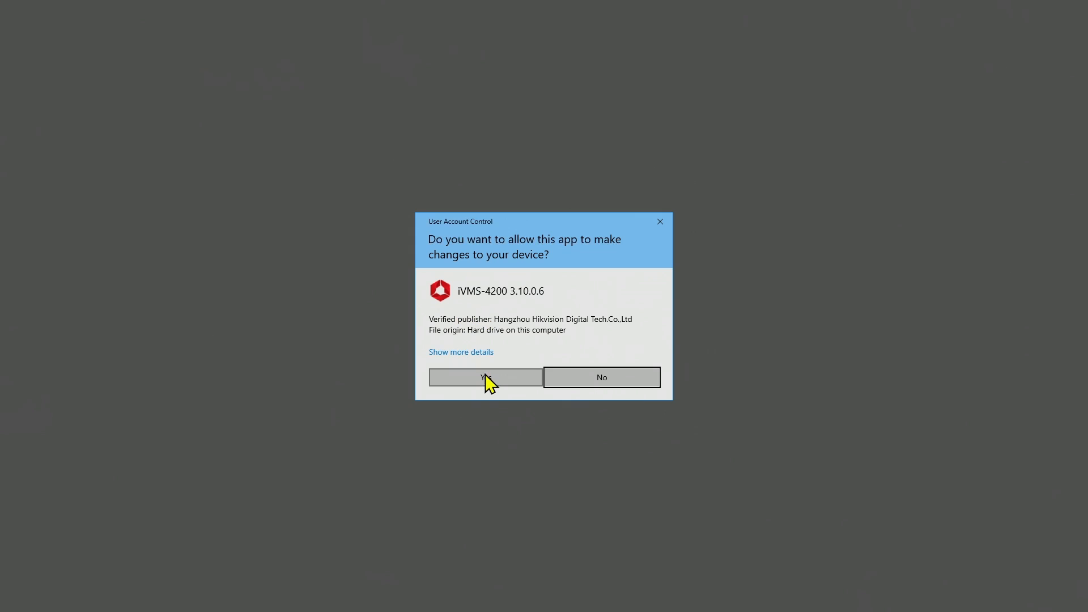
Allow the installer, accept the license terms, install iVMS-4200 and launch the client.
left_click(484, 376)
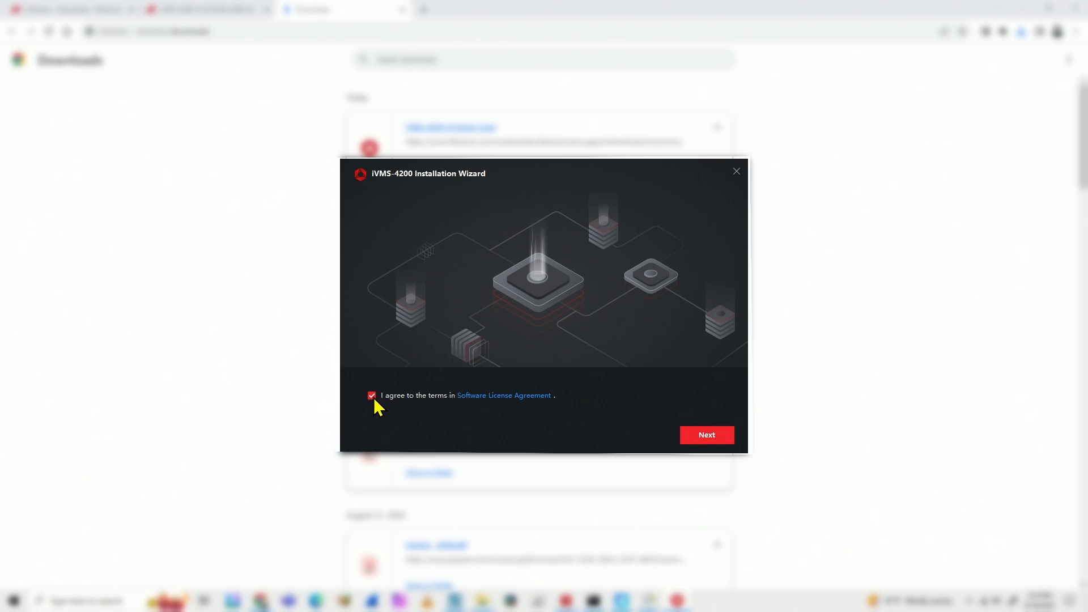
left_click(706, 436)
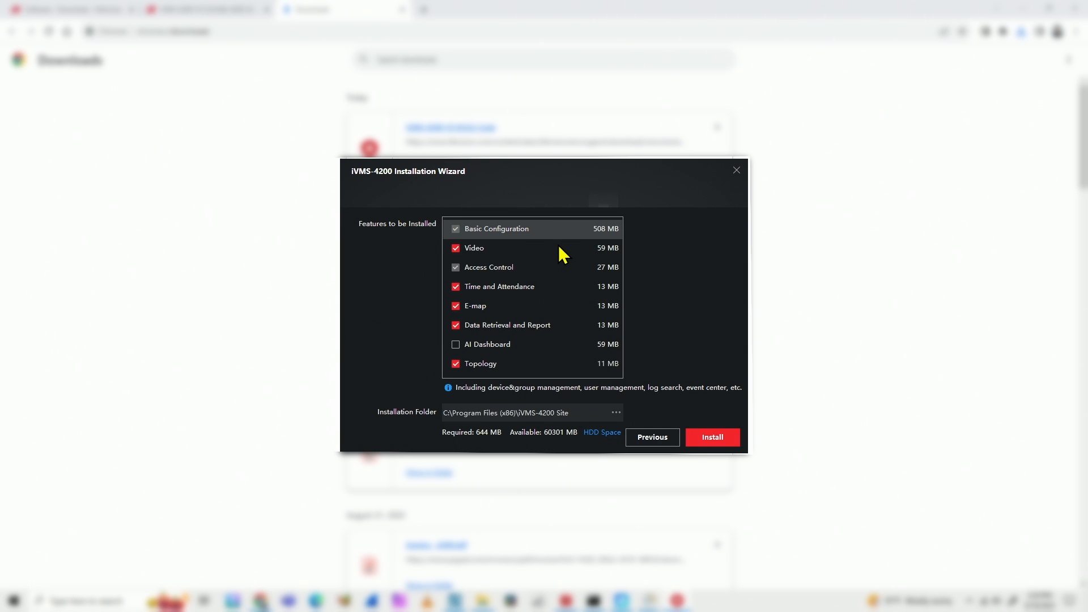
left_click(712, 438)
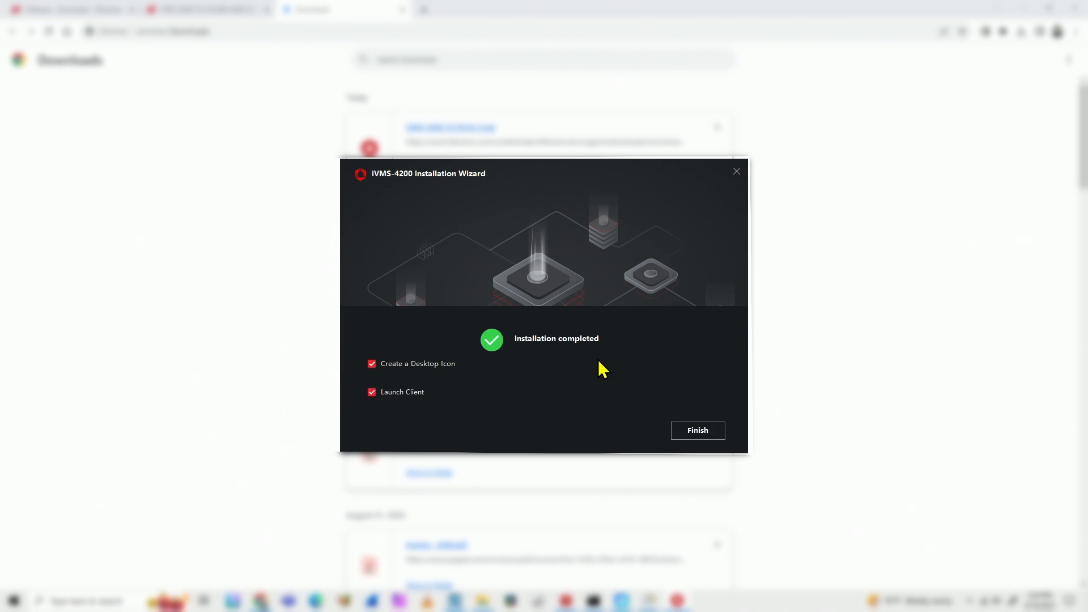
mouse_move(387, 386)
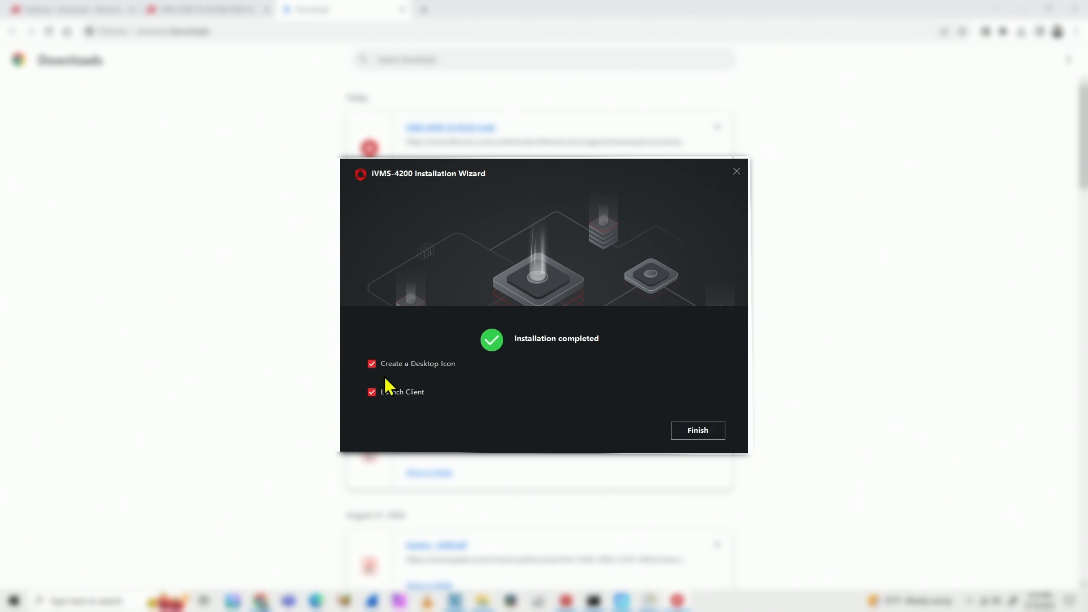
mouse_move(395, 422)
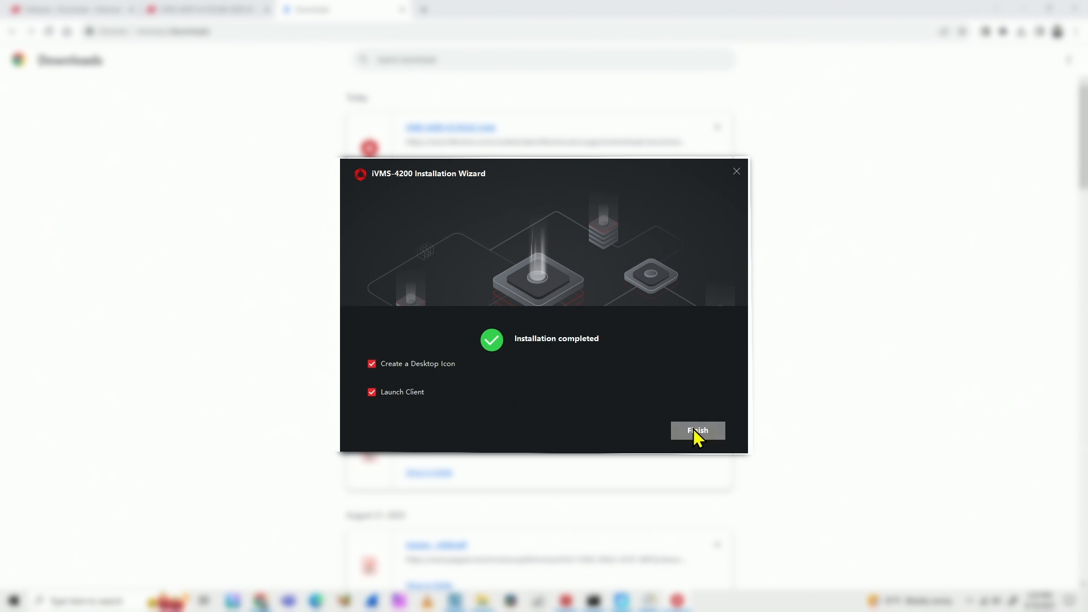
left_click(696, 431)
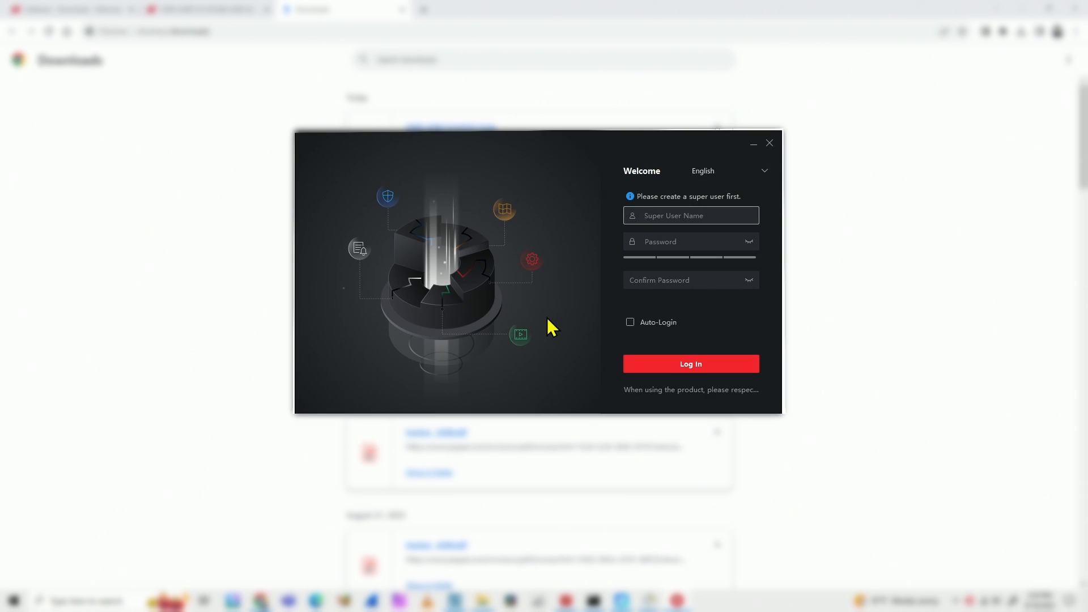
Create super user 'admin' with a confirmed password, answer the three security questions, and log in.
left_click(690, 215)
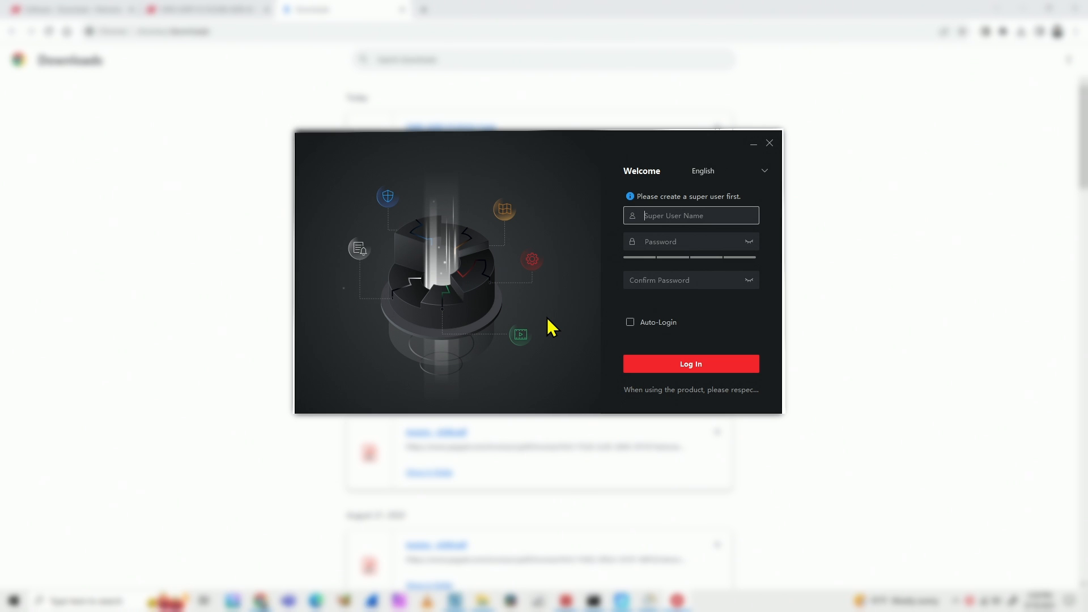
type("admin")
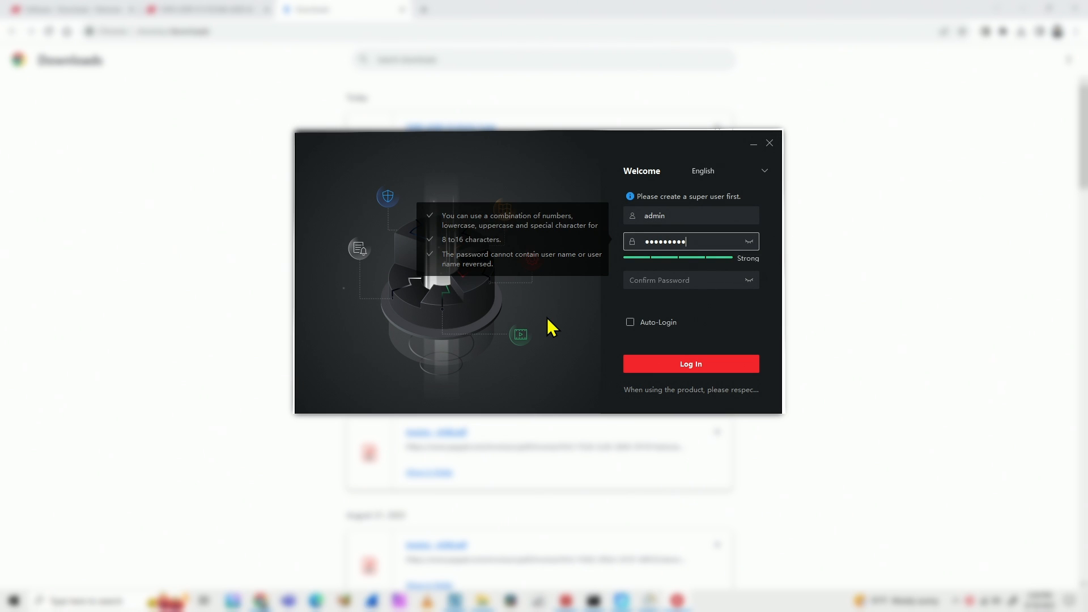
left_click(690, 280)
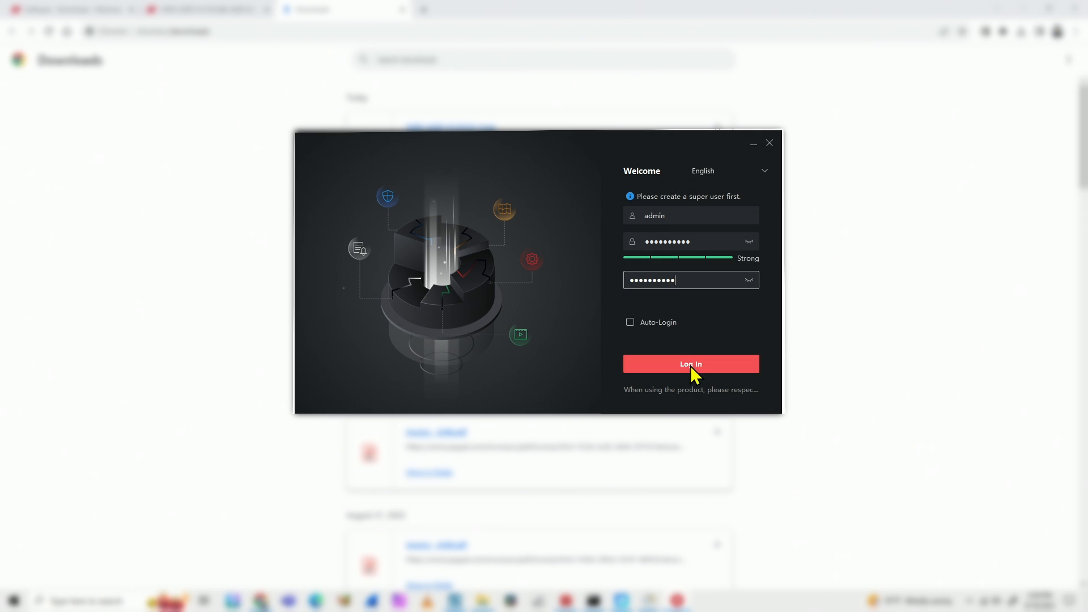
left_click(690, 364)
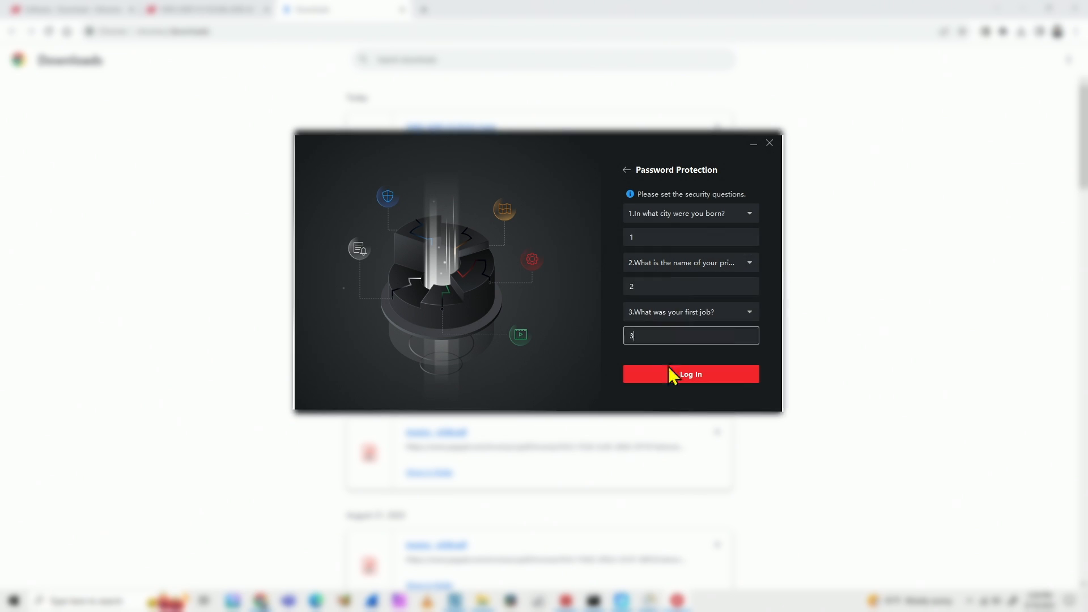
left_click(690, 374)
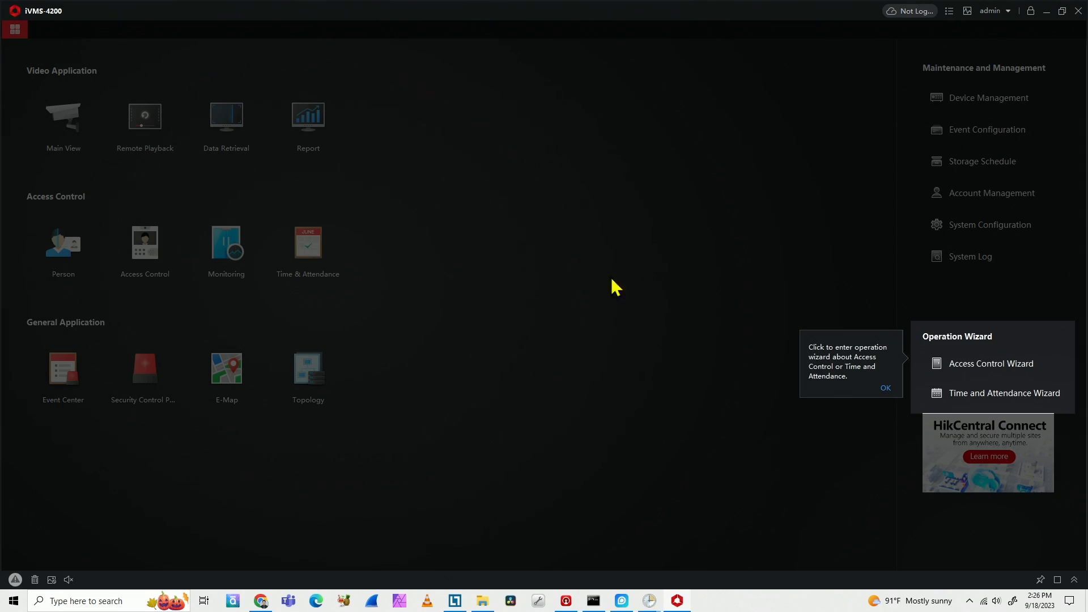
mouse_move(864, 404)
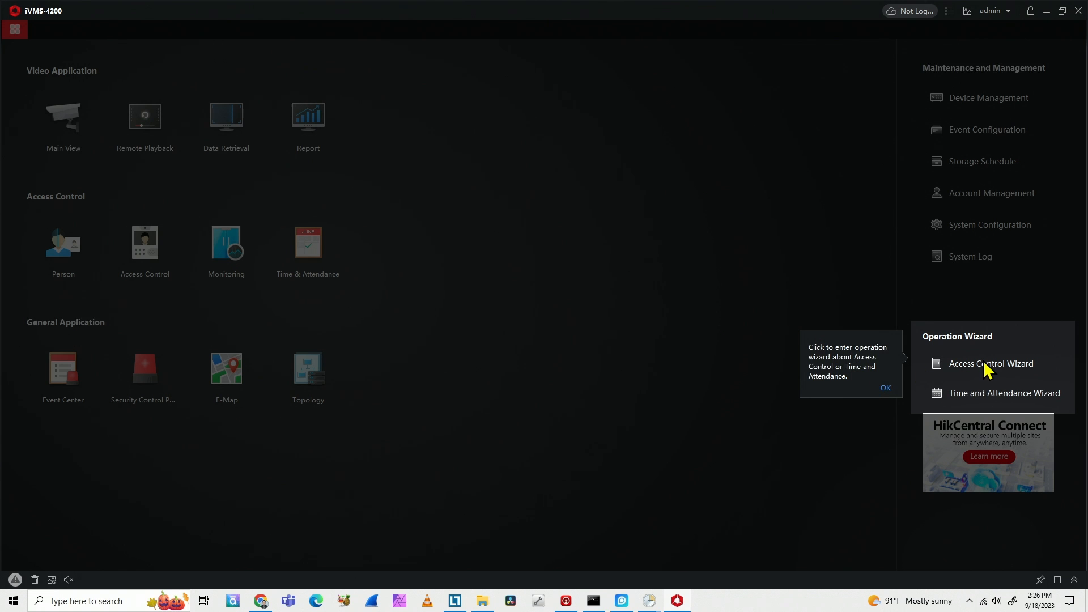
mouse_move(975, 373)
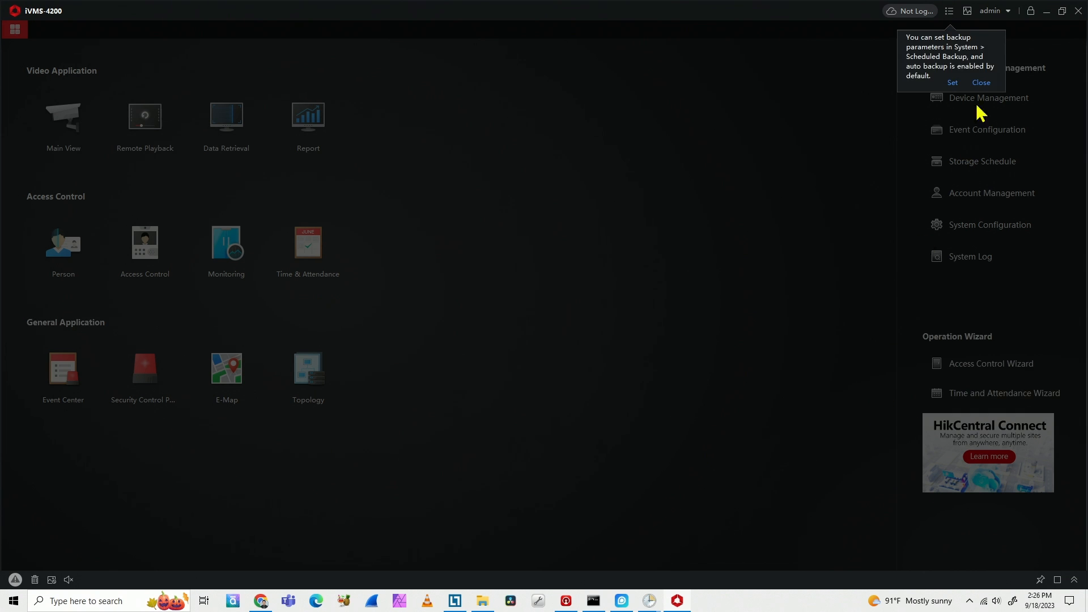
Dismiss the scheduled backup tip to leave the main control panel clear.
left_click(981, 81)
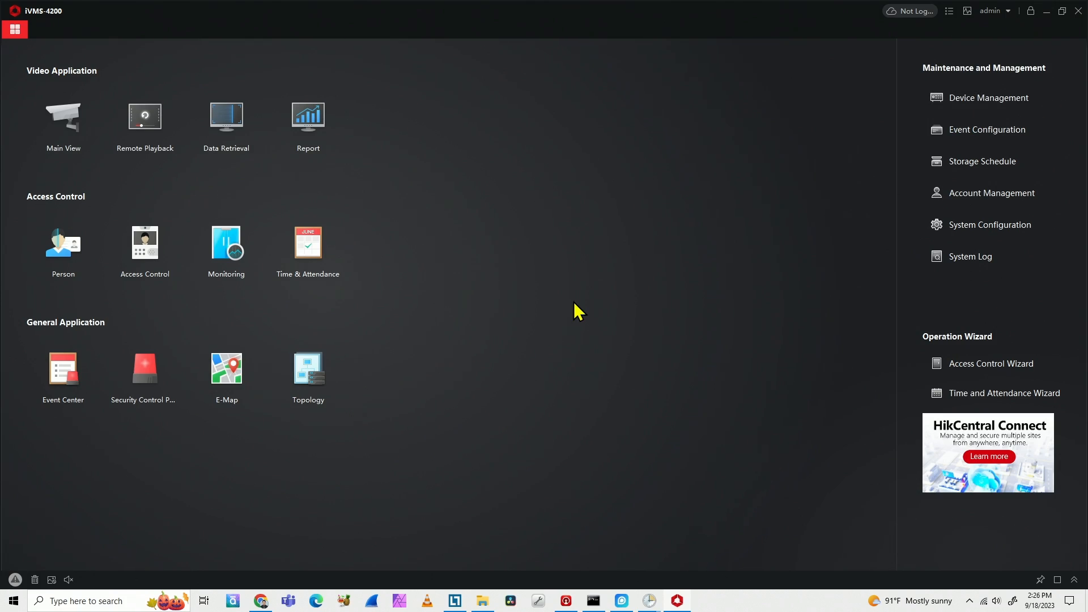
mouse_move(63, 121)
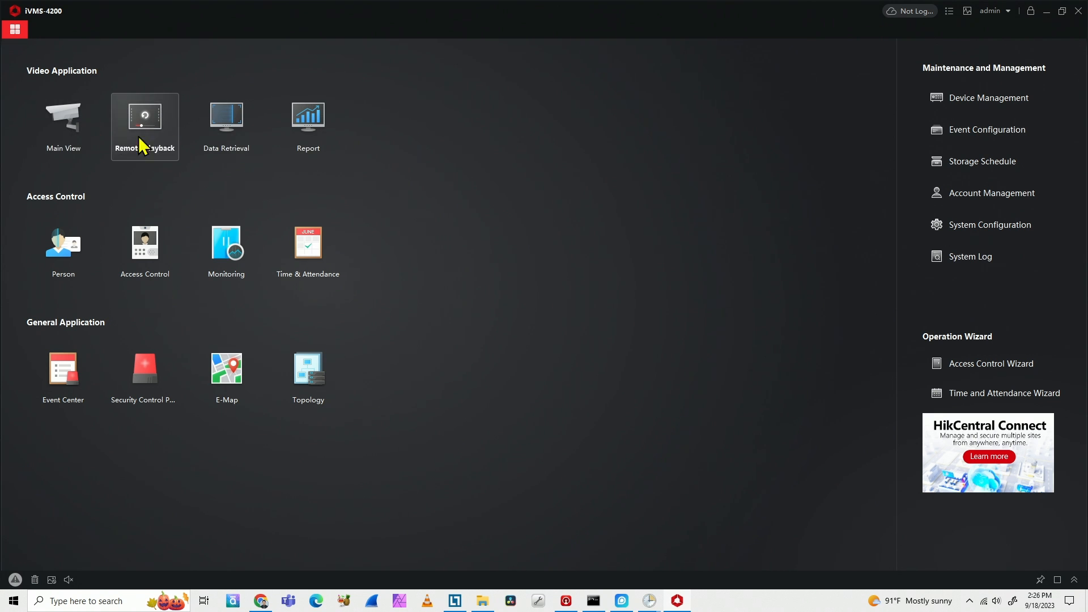
mouse_move(367, 151)
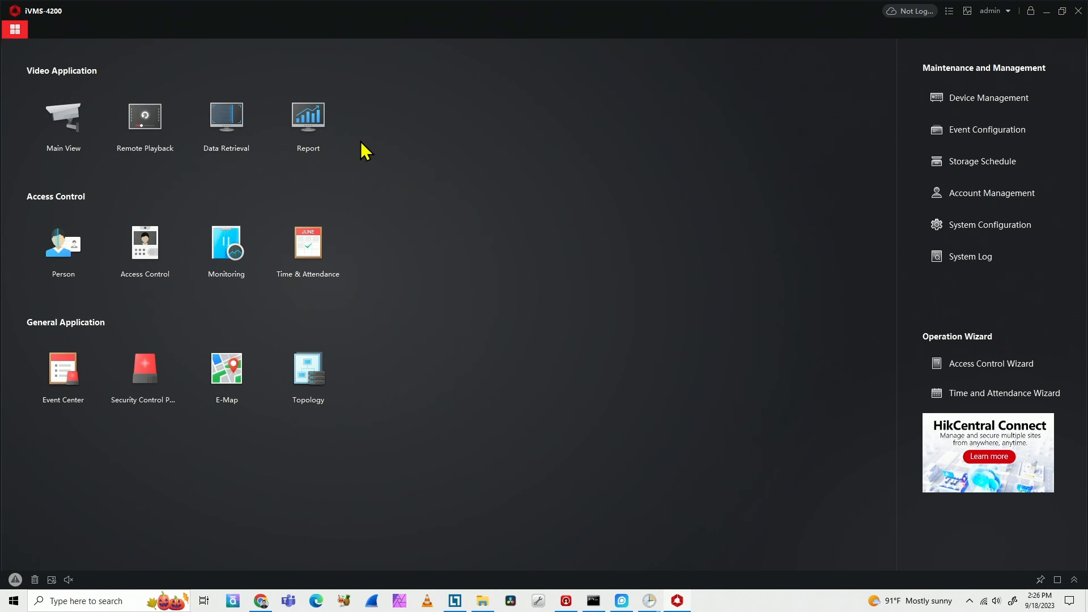
mouse_move(464, 178)
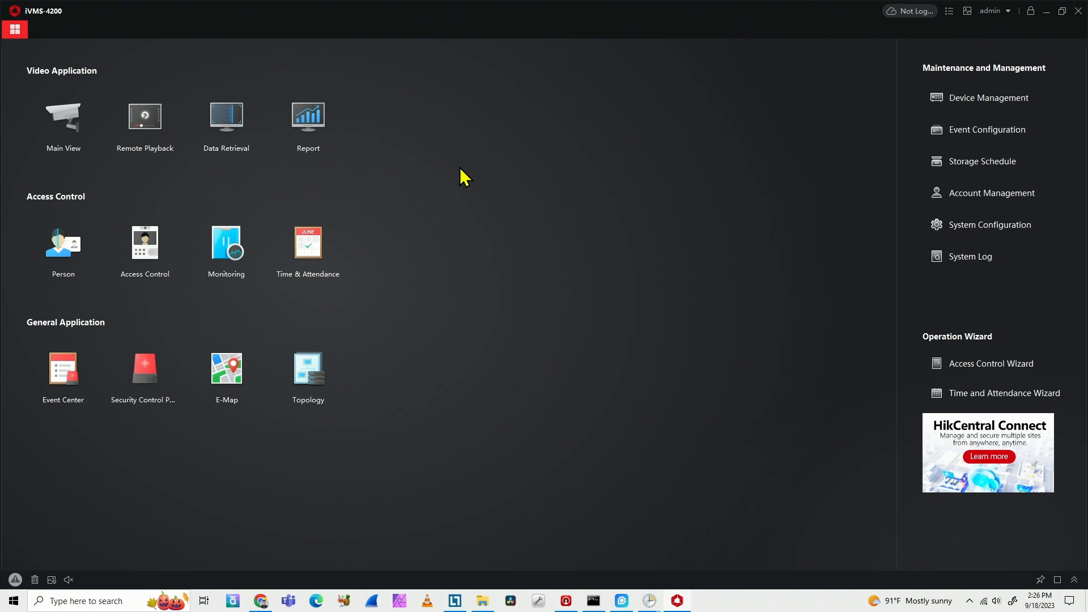